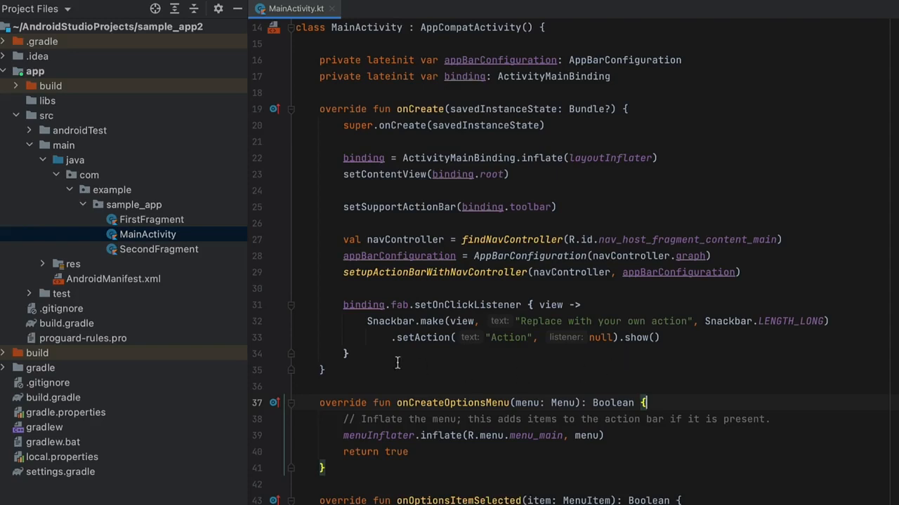
{"action": "mouse_move", "coordinate": [143, 118]}
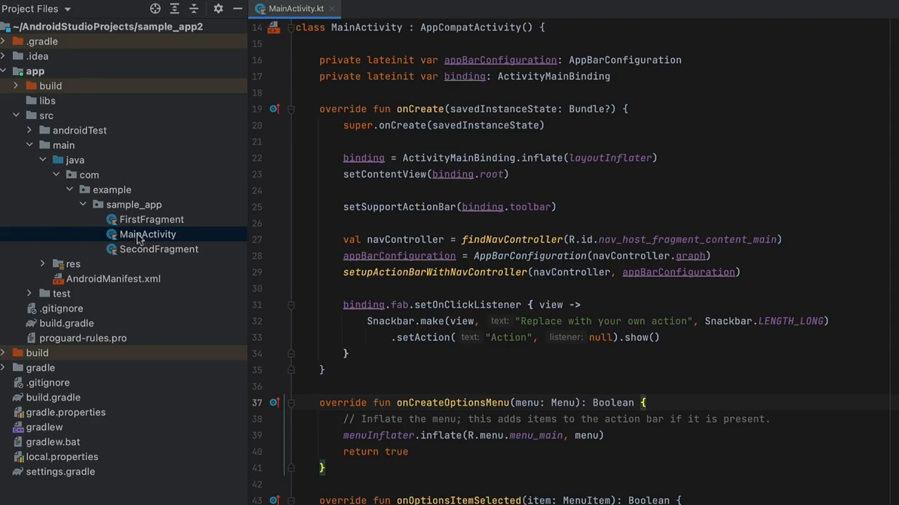
{"action": "mouse_move", "coordinate": [147, 250]}
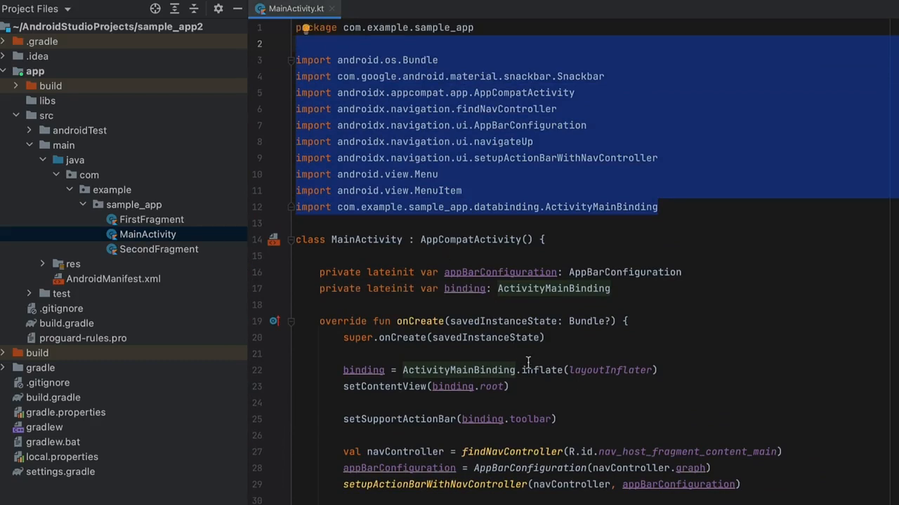
Clear the selection on the import block by clicking in the code
{"action": "left_click", "coordinate": [567, 353]}
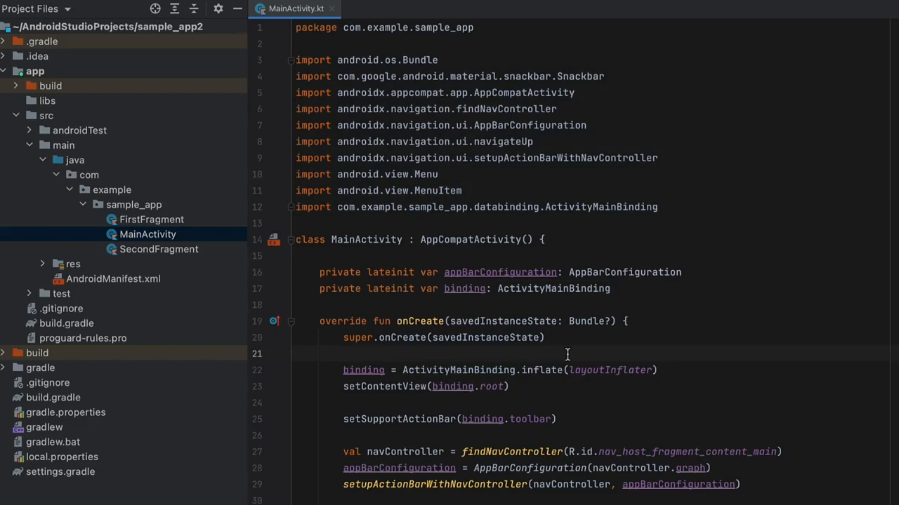
Scroll down past the imports to the MainActivity class and its onCreate function
{"action": "scroll", "scroll_direction": "down", "scroll_amount": 3}
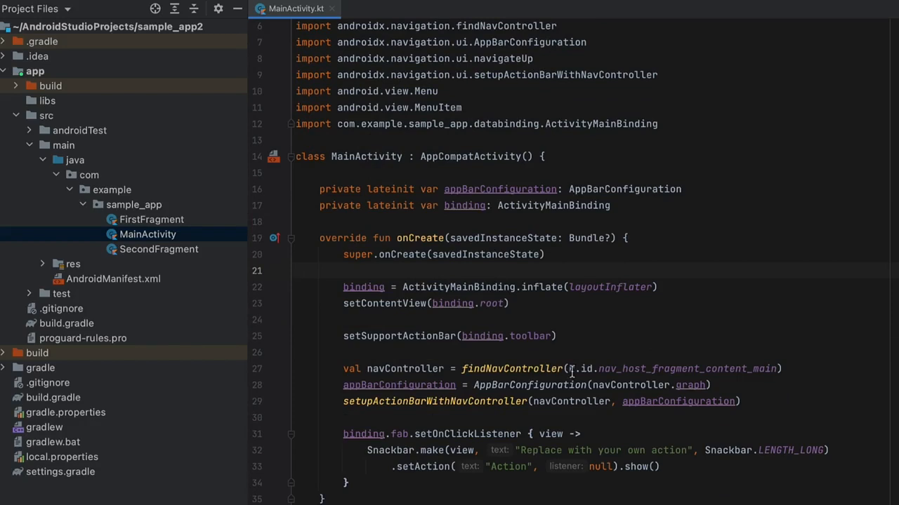
{"action": "scroll", "scroll_direction": "down", "scroll_amount": 3}
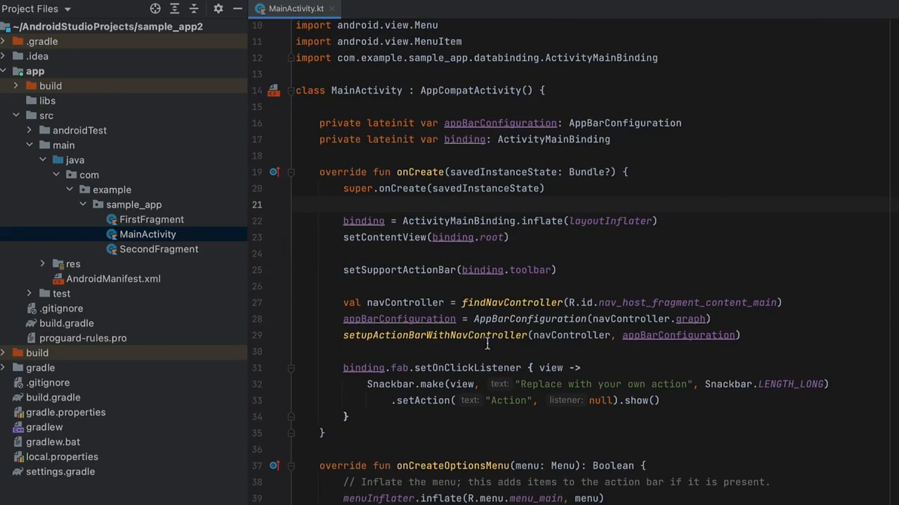
{"action": "scroll", "scroll_direction": "down", "scroll_amount": 3}
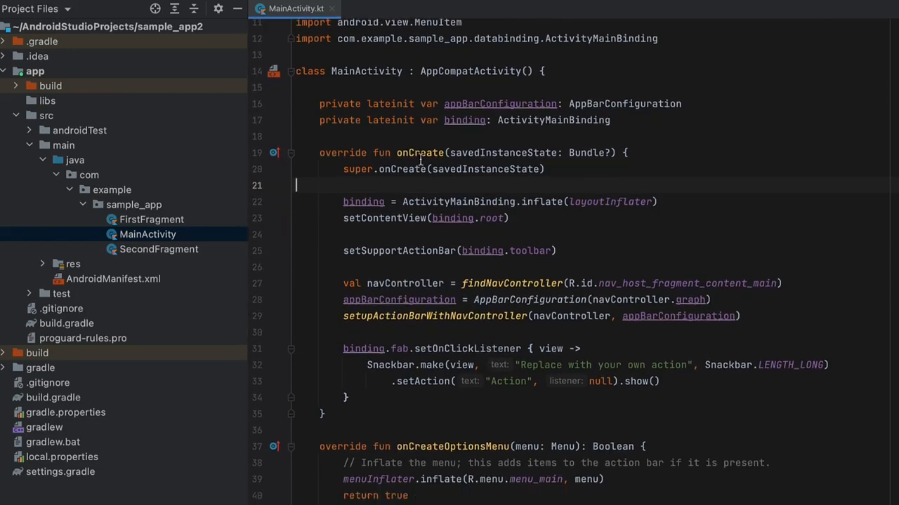